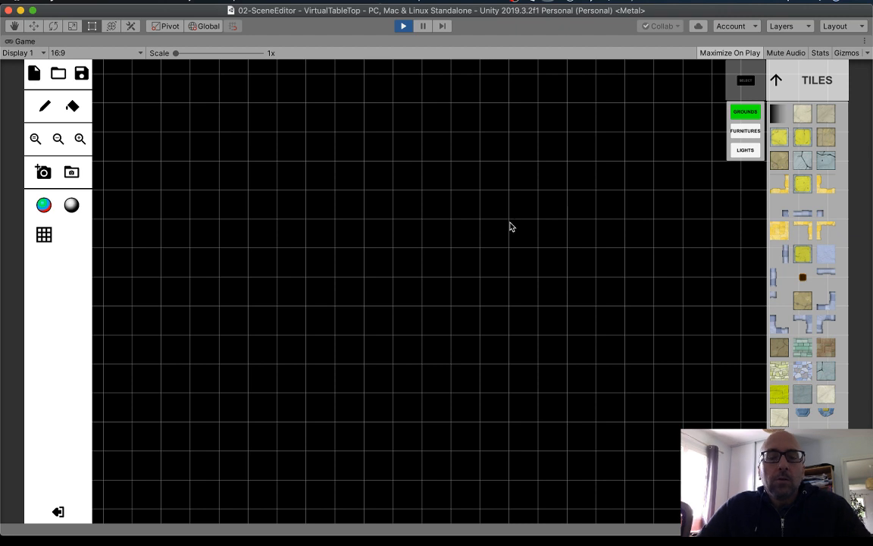
{"action": "mouse_move", "coordinate": [439, 230]}
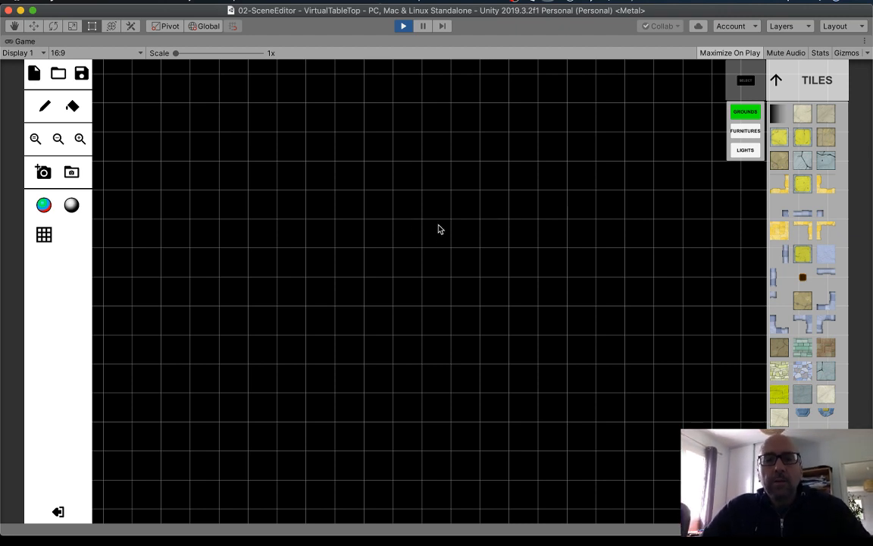
{"action": "mouse_move", "coordinate": [403, 154]}
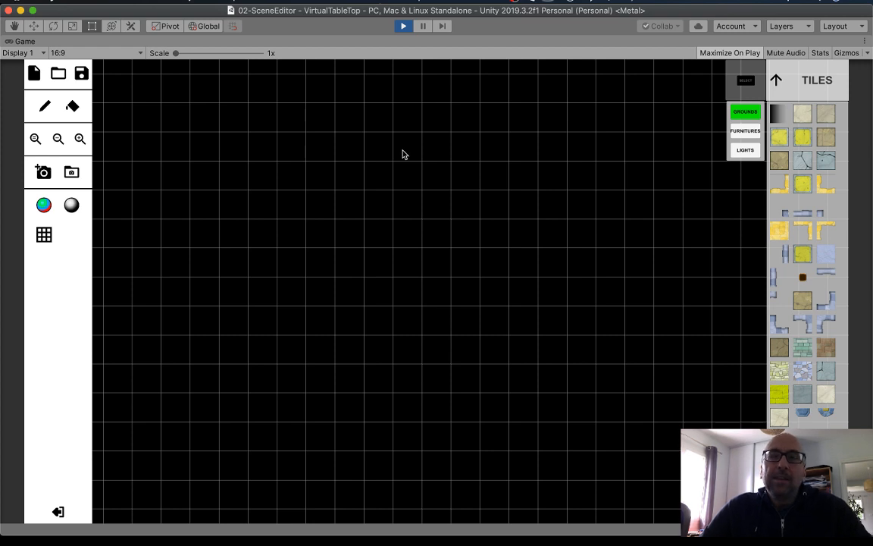
{"action": "mouse_move", "coordinate": [437, 190]}
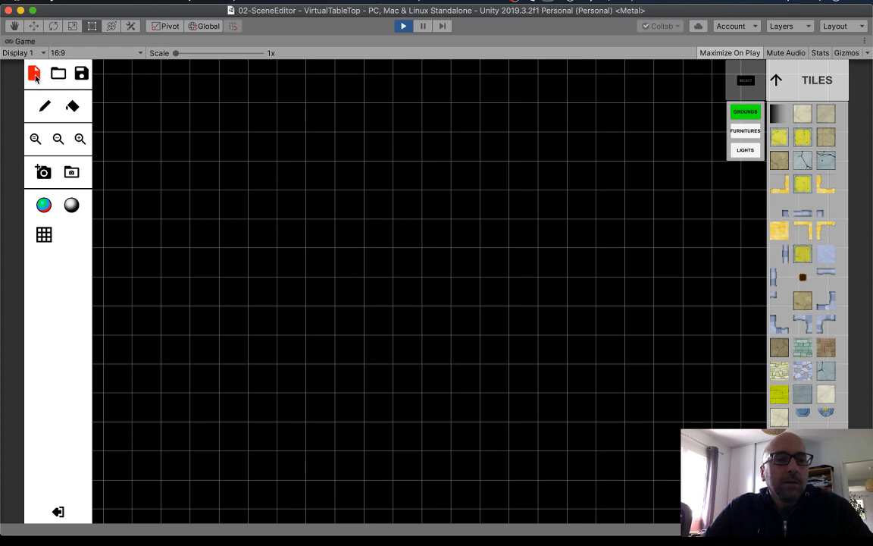
{"action": "mouse_move", "coordinate": [57, 73]}
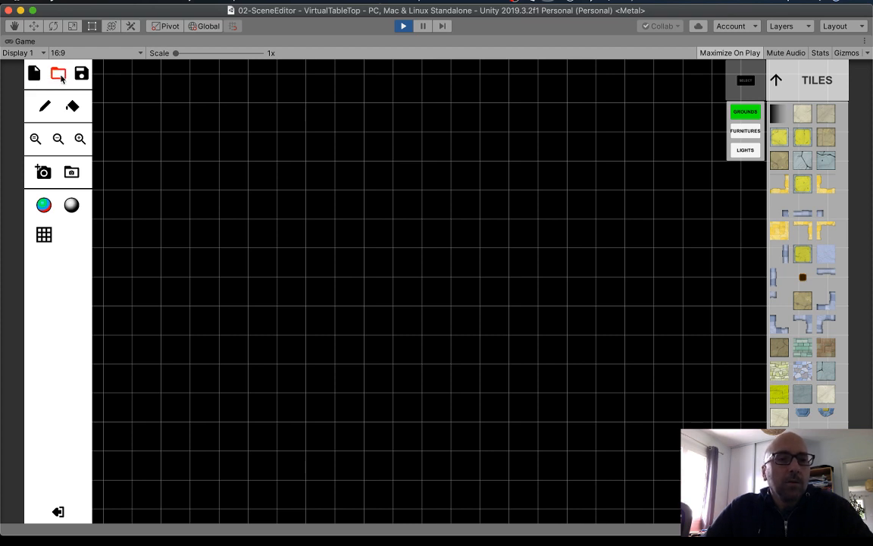
- Load the saved dungeon level file and zoom out to see more of the map
{"action": "left_click", "coordinate": [58, 73]}
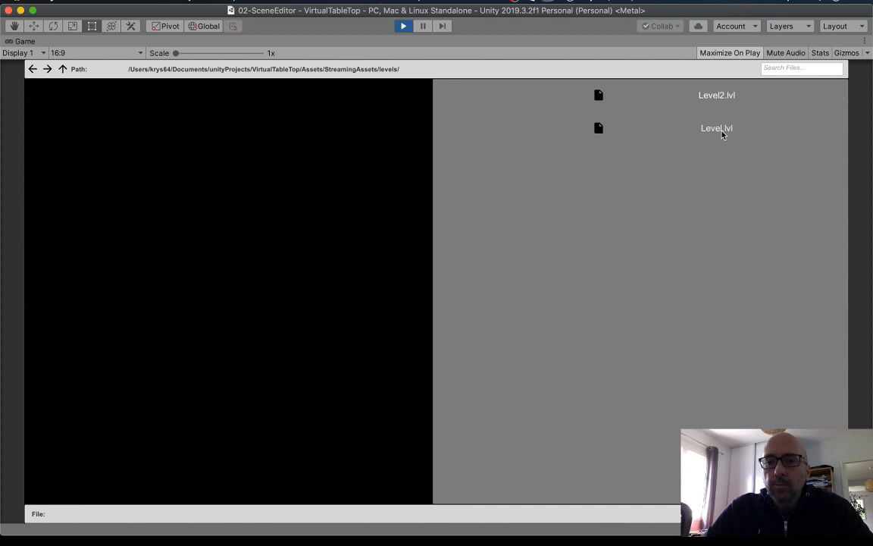
{"action": "double_click", "coordinate": [716, 127]}
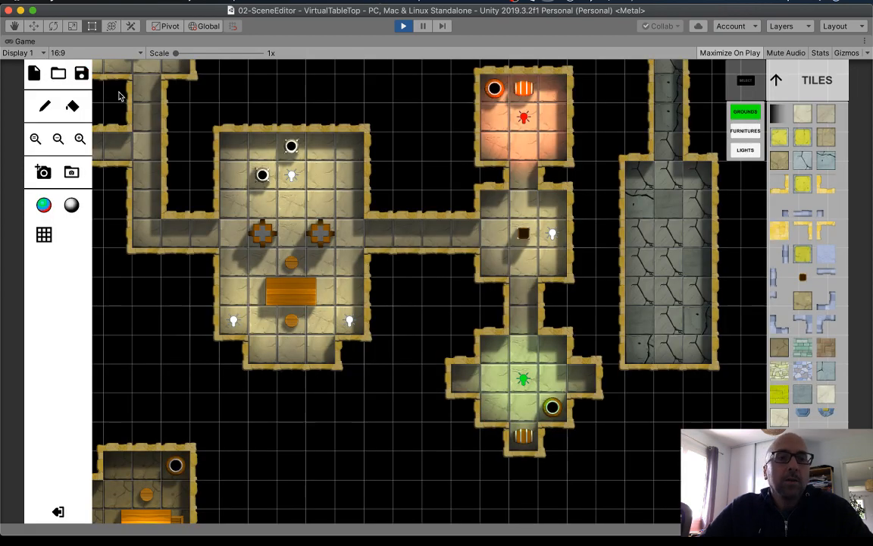
{"action": "mouse_move", "coordinate": [467, 185]}
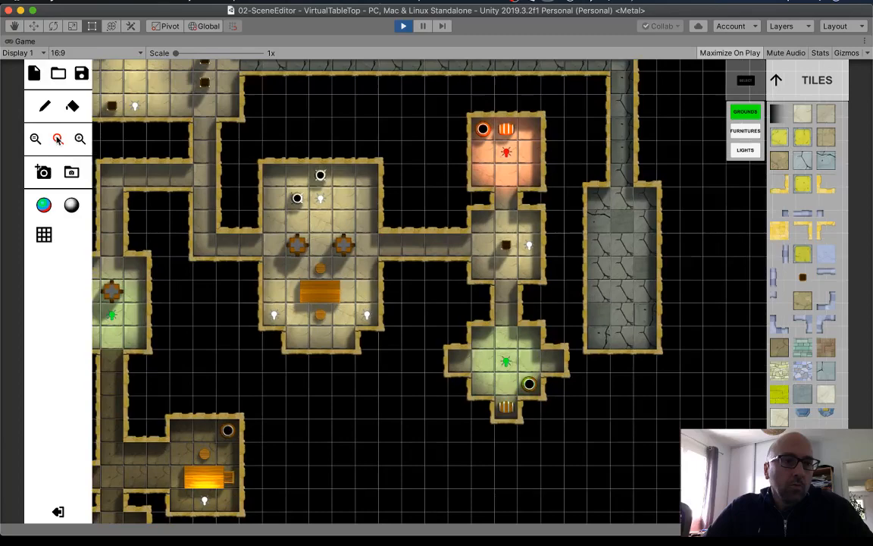
{"action": "left_click", "coordinate": [79, 140]}
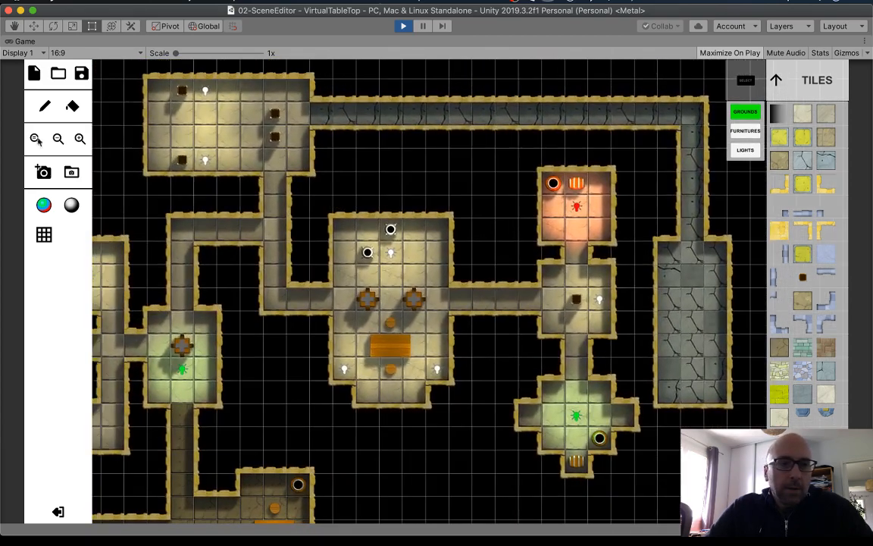
- Capture an image of the map and browse the captures and Videos folders in Finder
{"action": "left_click", "coordinate": [43, 172]}
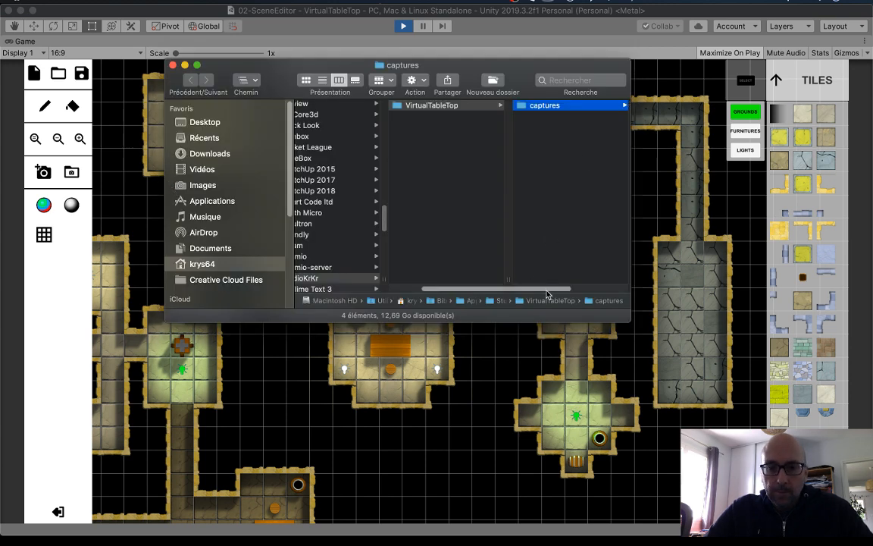
{"action": "left_click", "coordinate": [567, 115]}
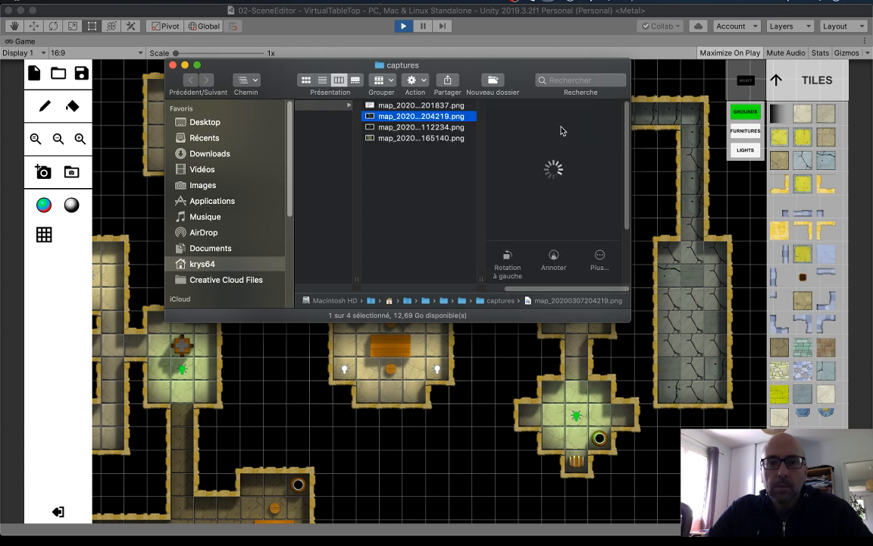
{"action": "left_click", "coordinate": [421, 138]}
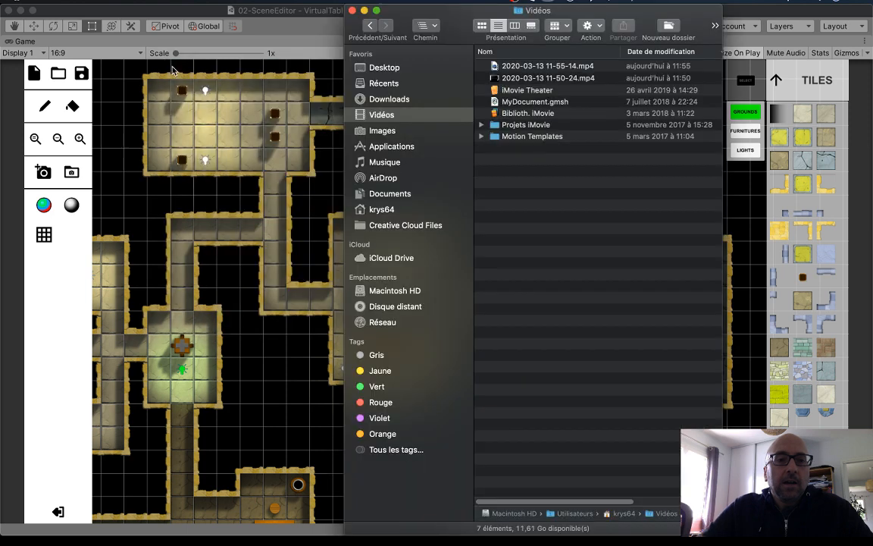
{"action": "mouse_move", "coordinate": [254, 35]}
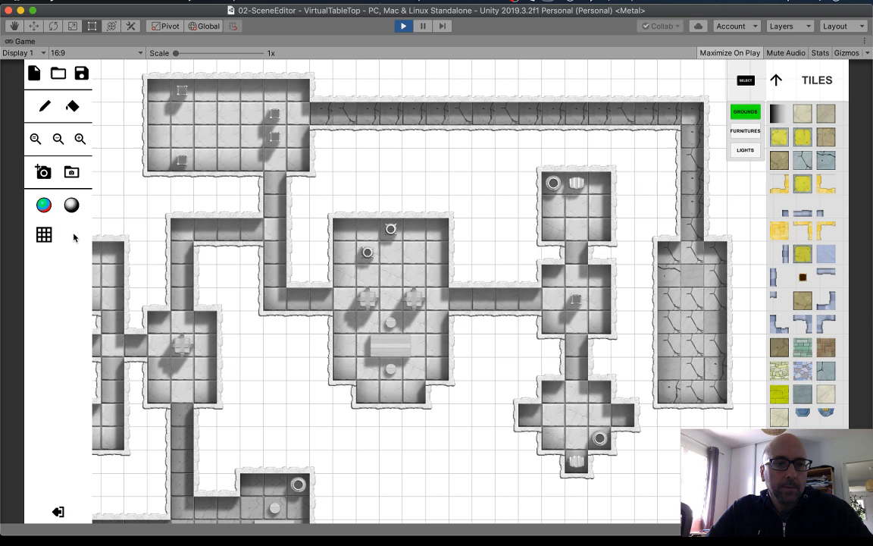
- Hide the grid overlay on the dungeon map
{"action": "left_click", "coordinate": [42, 234]}
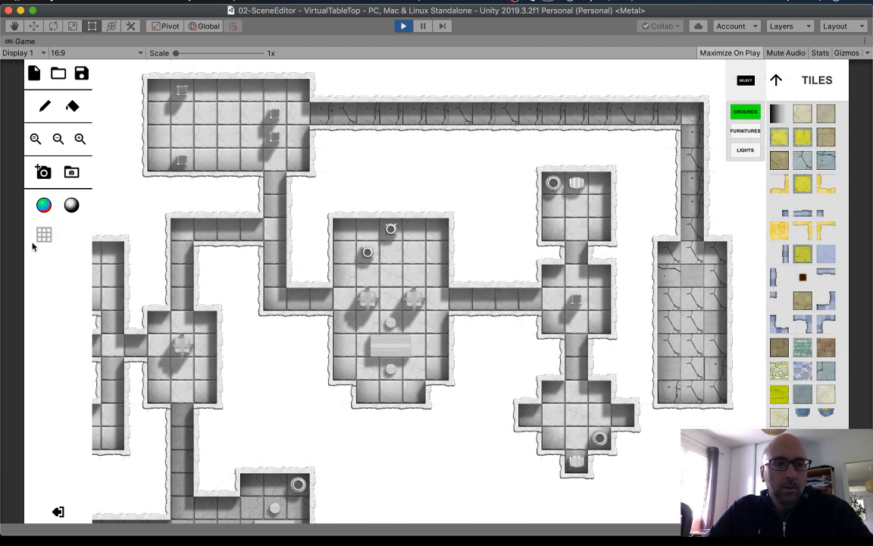
{"action": "mouse_move", "coordinate": [271, 231]}
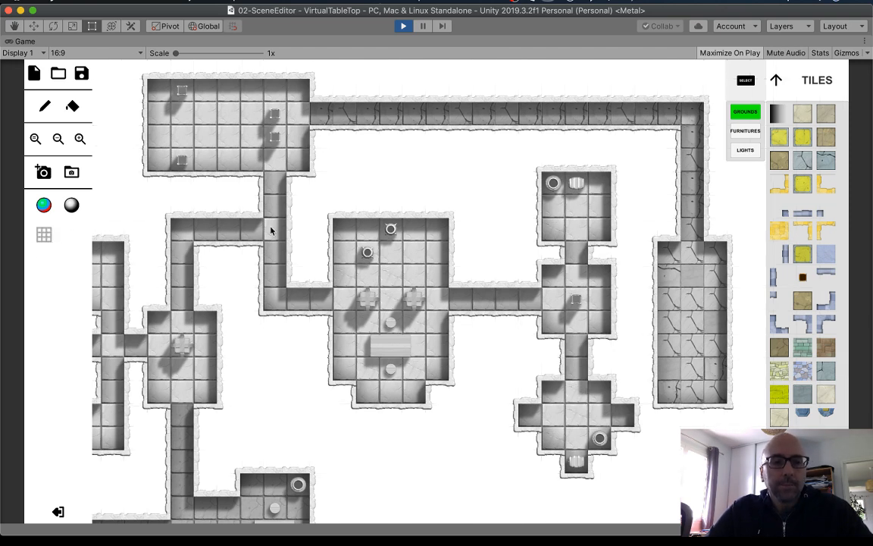
{"action": "left_click", "coordinate": [57, 139]}
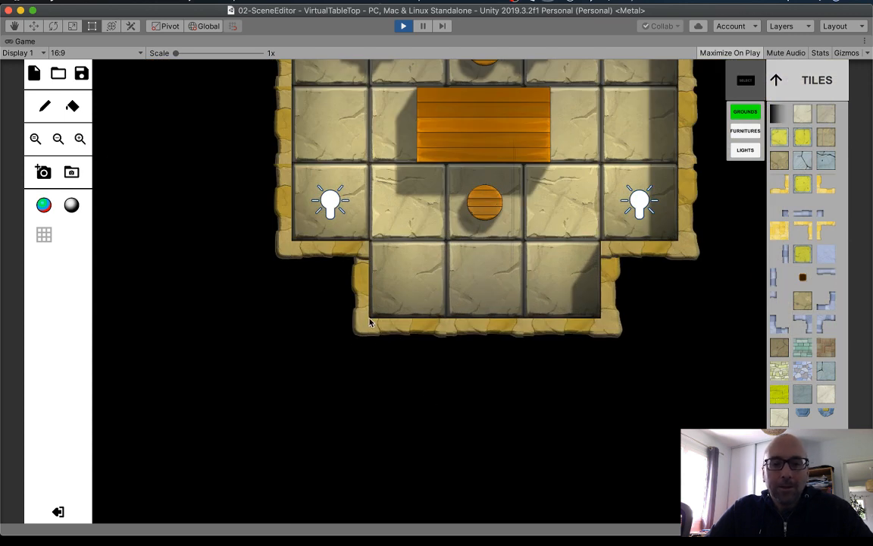
{"action": "mouse_move", "coordinate": [373, 324]}
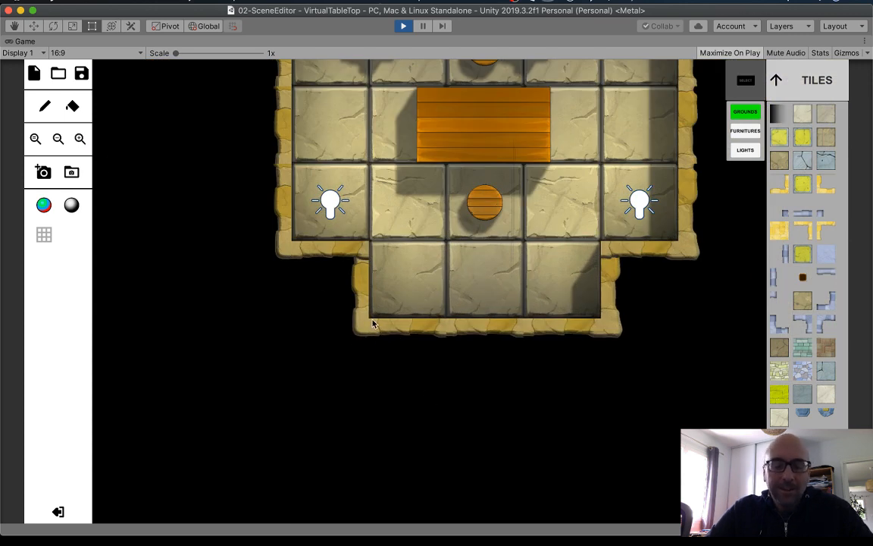
{"action": "mouse_move", "coordinate": [336, 326]}
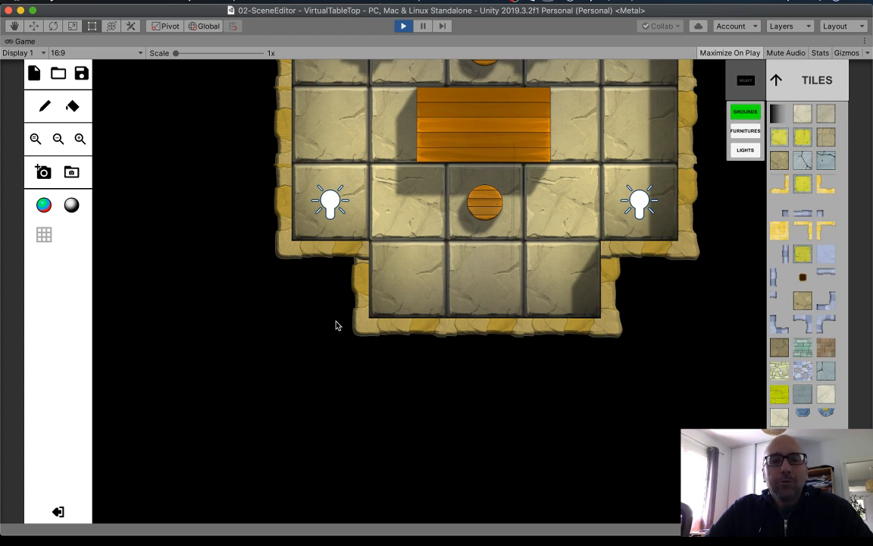
{"action": "mouse_move", "coordinate": [356, 348]}
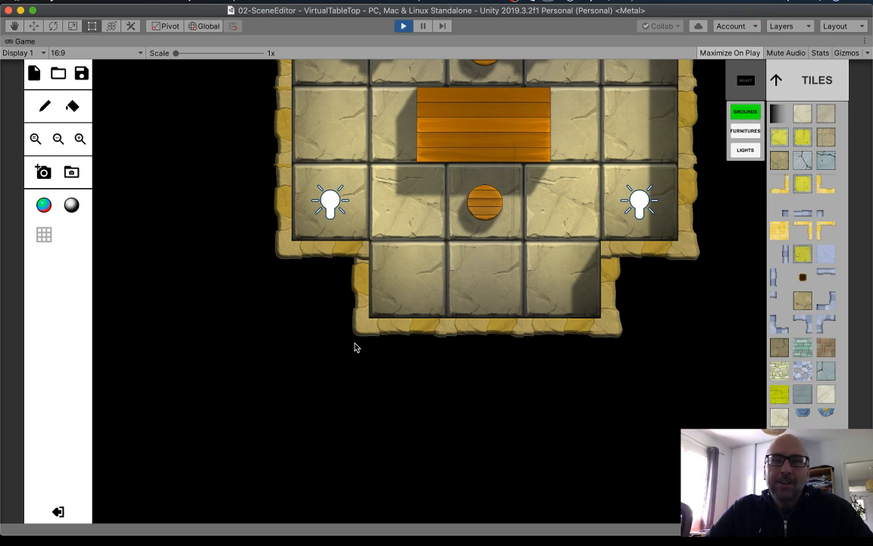
{"action": "mouse_move", "coordinate": [363, 340]}
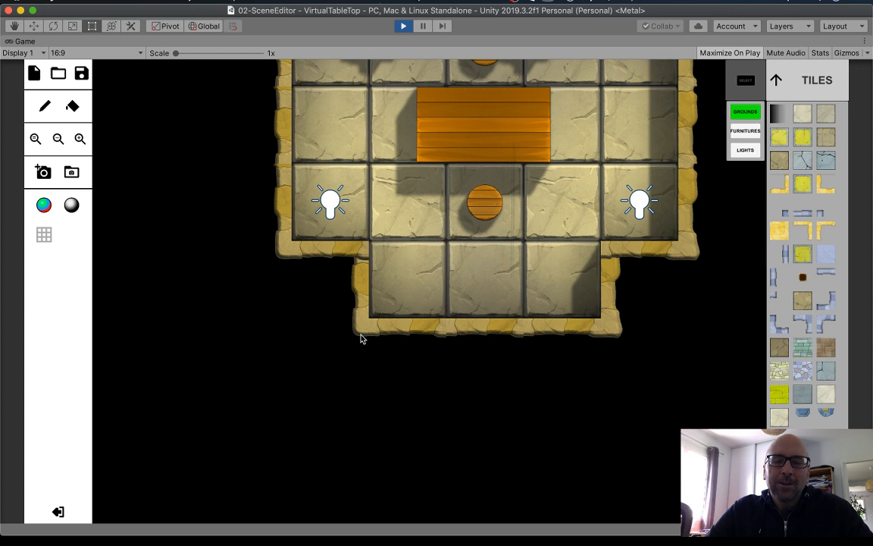
{"action": "mouse_move", "coordinate": [364, 337]}
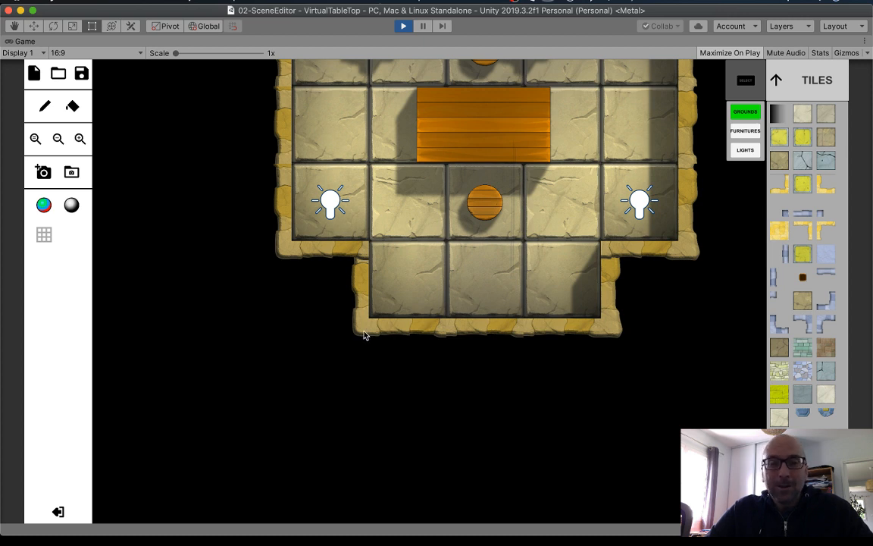
{"action": "mouse_move", "coordinate": [366, 309]}
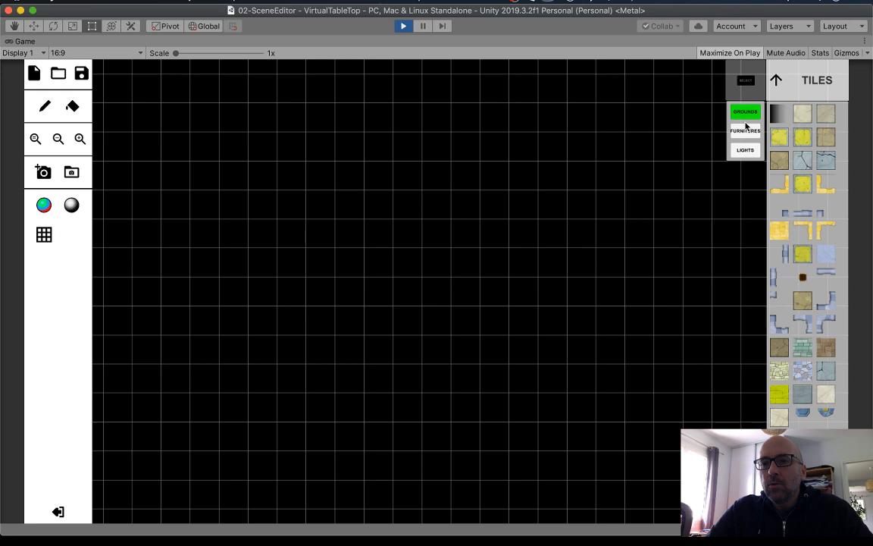
- View the Lights palette, then return to the Ground tile palette for painting rooms
{"action": "left_click", "coordinate": [746, 150]}
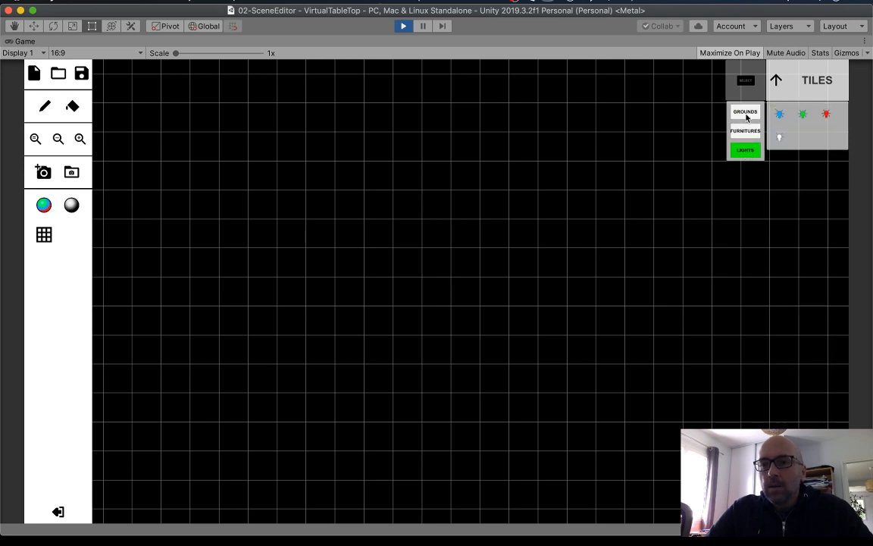
{"action": "left_click", "coordinate": [745, 112]}
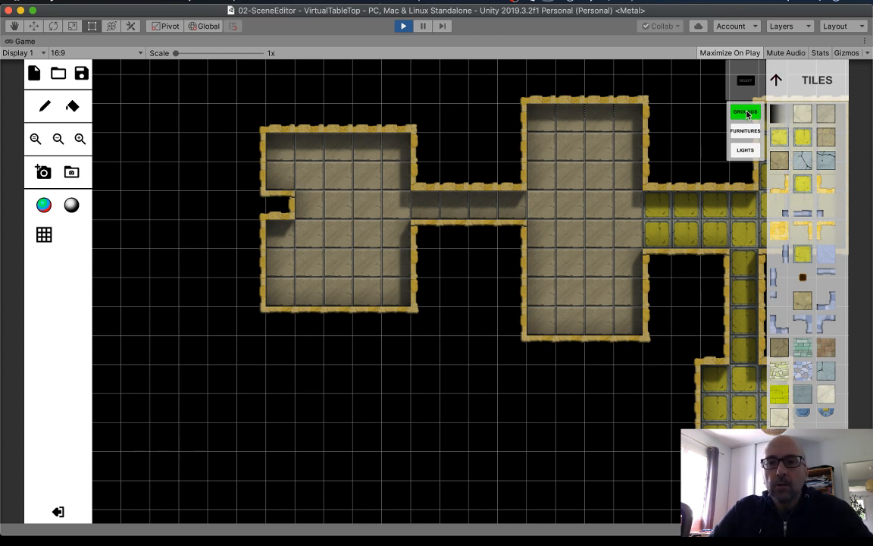
{"action": "mouse_move", "coordinate": [840, 203]}
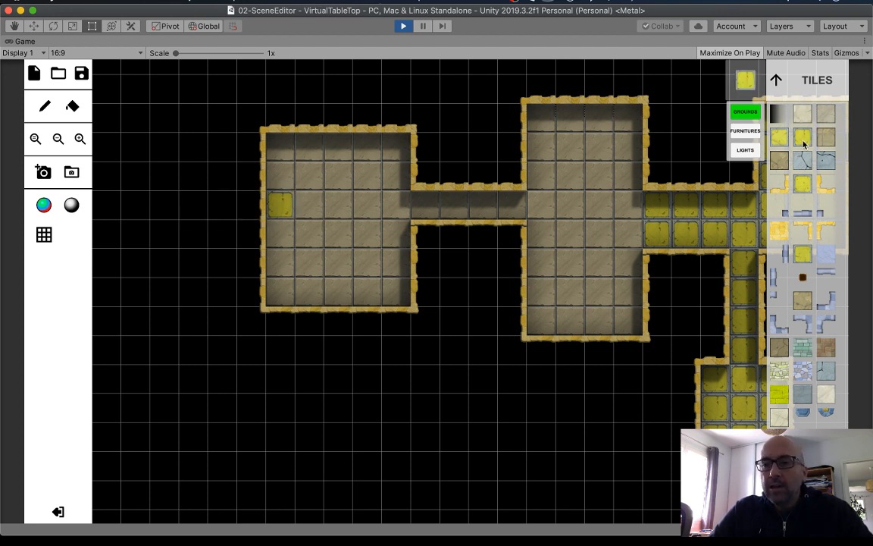
- Paint a cracked stone tile at the top of the central room
{"action": "left_click", "coordinate": [746, 131]}
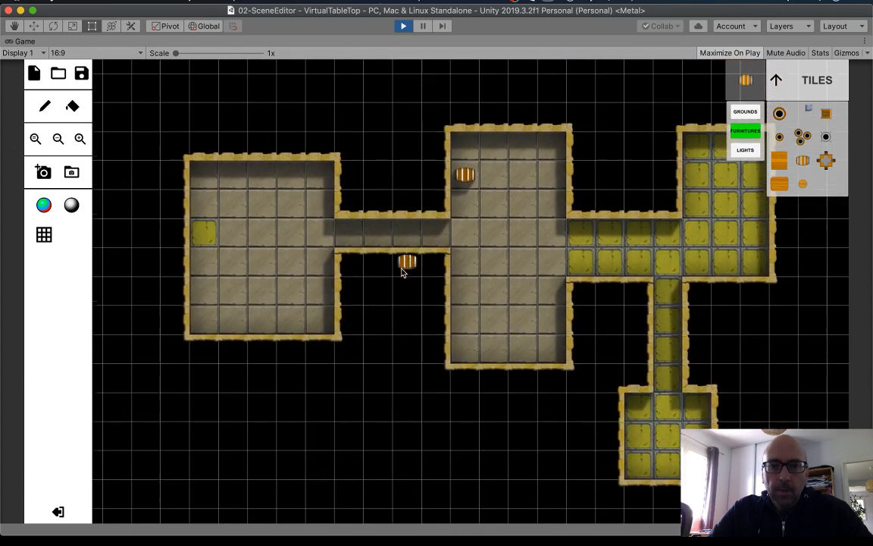
{"action": "left_click", "coordinate": [745, 112]}
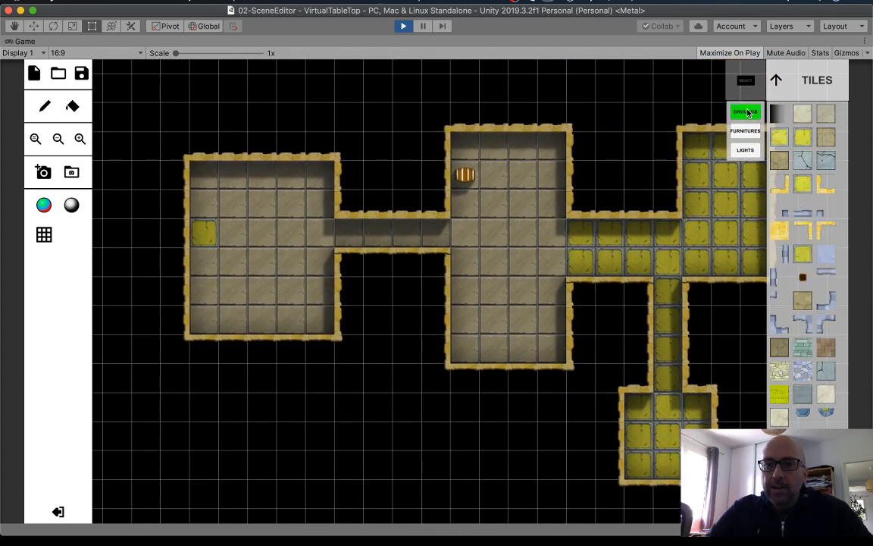
{"action": "left_click", "coordinate": [464, 176]}
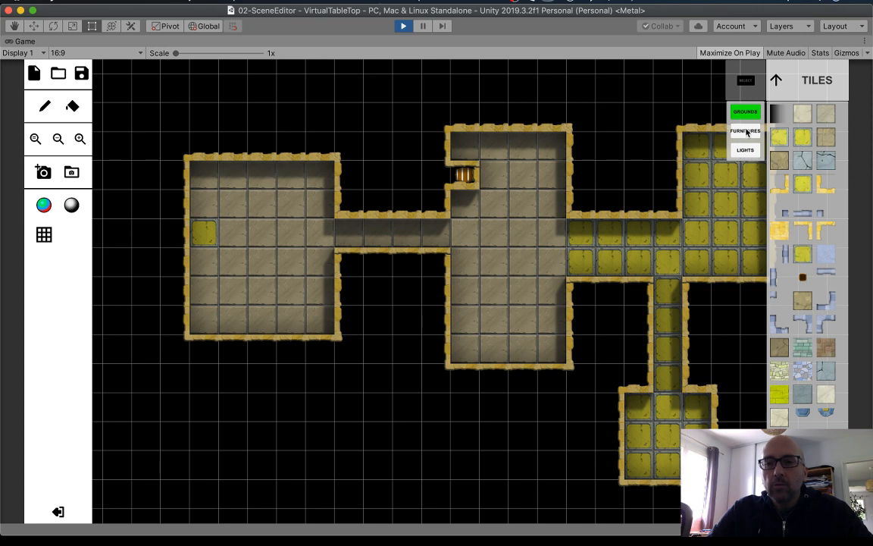
- Make the Furniture layer the one being edited
{"action": "left_click", "coordinate": [746, 130]}
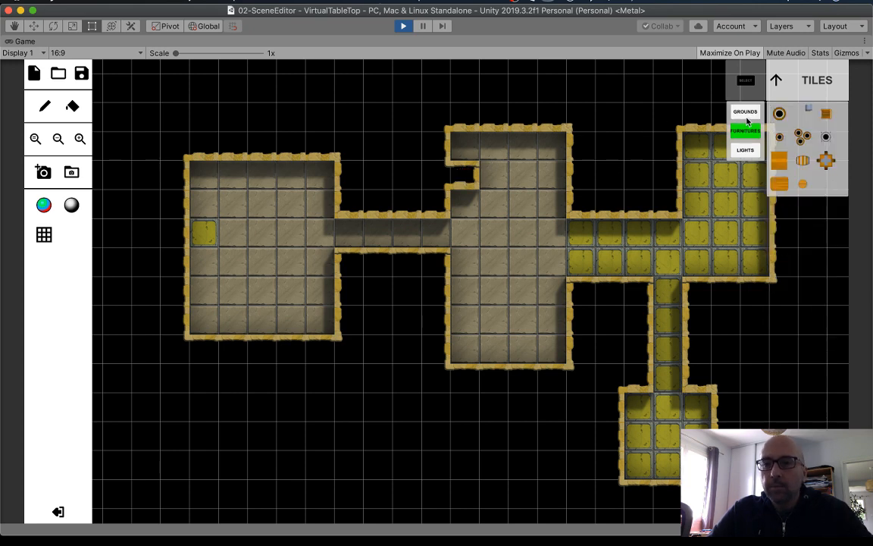
{"action": "left_click", "coordinate": [746, 112]}
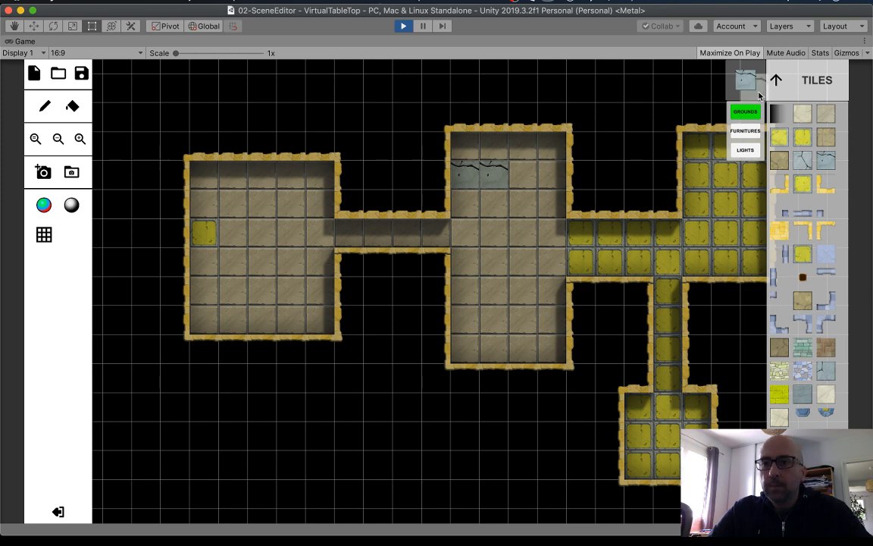
{"action": "left_click", "coordinate": [746, 130]}
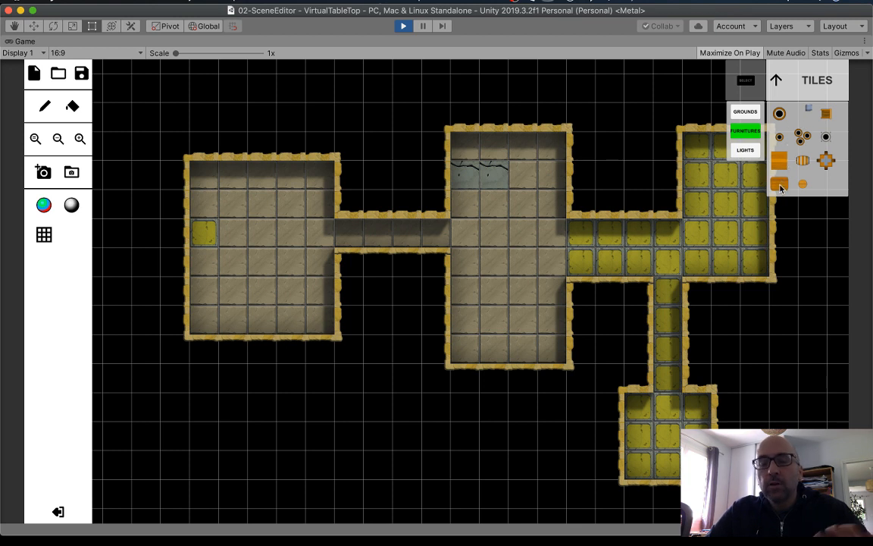
- Place the wooden table in the middle of the central room
{"action": "left_click", "coordinate": [523, 233]}
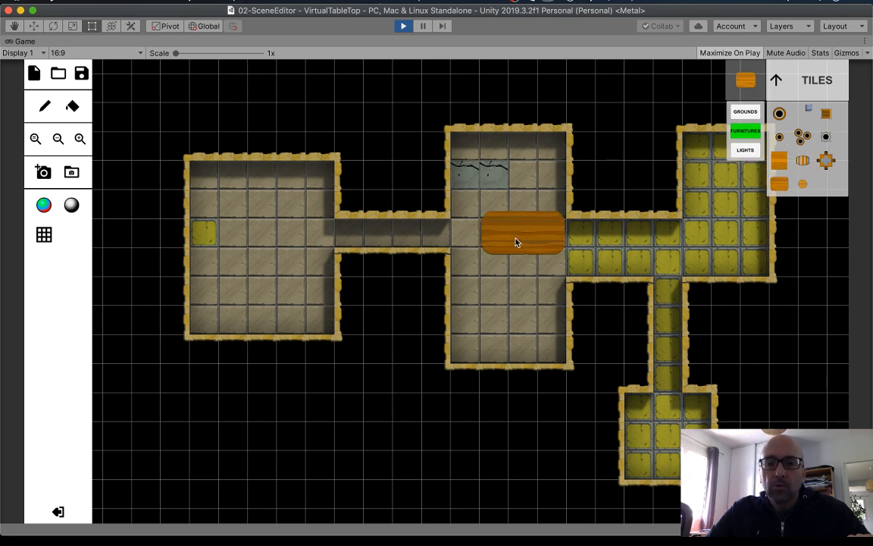
{"action": "left_click_drag", "start_coordinate": [523, 235], "coordinate": [497, 235]}
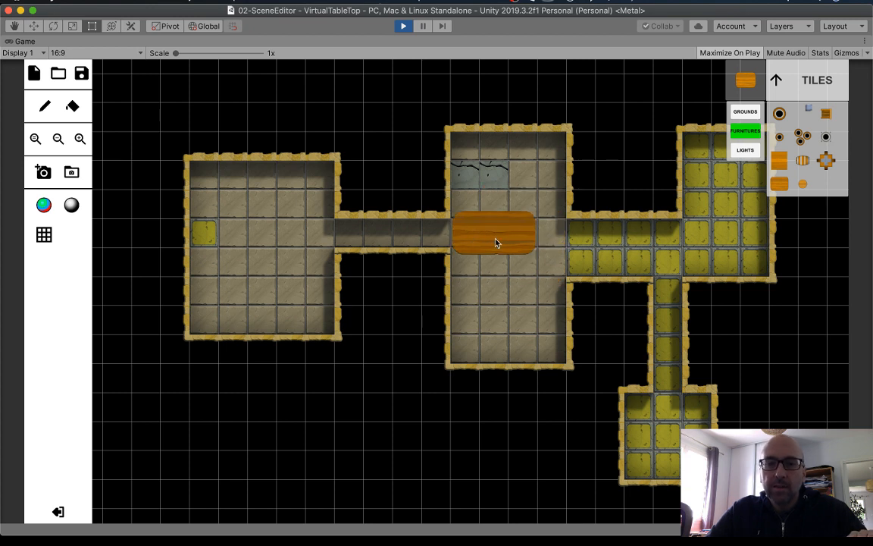
{"action": "left_click_drag", "start_coordinate": [493, 231], "coordinate": [523, 265]}
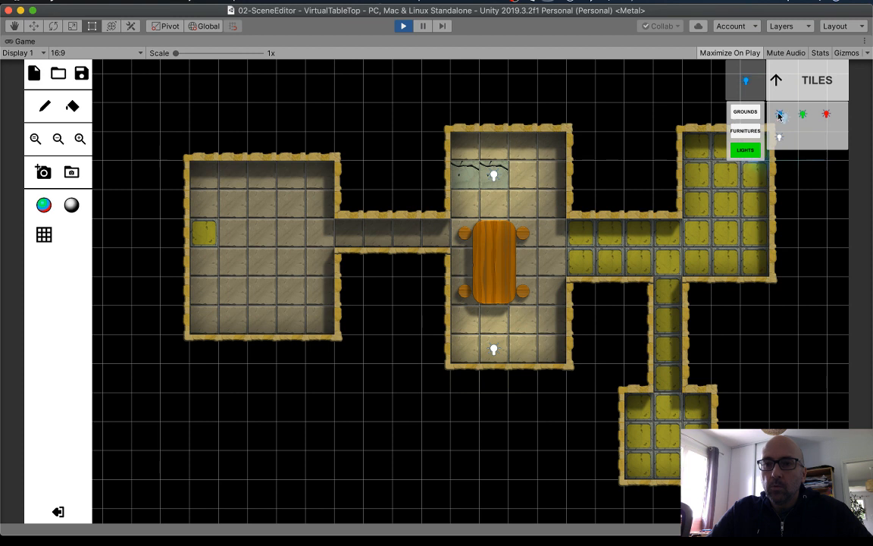
- Place blue lights in the left room and a red light in the room below
{"action": "left_click", "coordinate": [260, 176]}
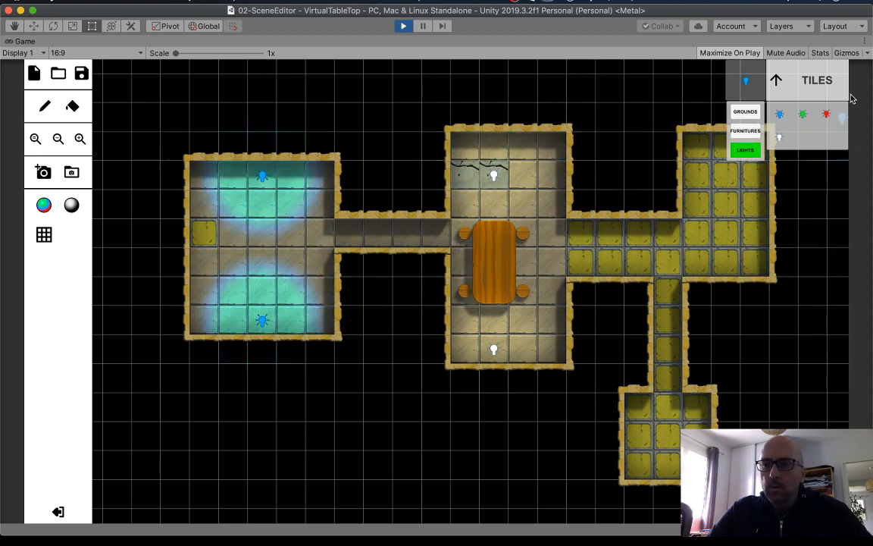
{"action": "left_click", "coordinate": [665, 462]}
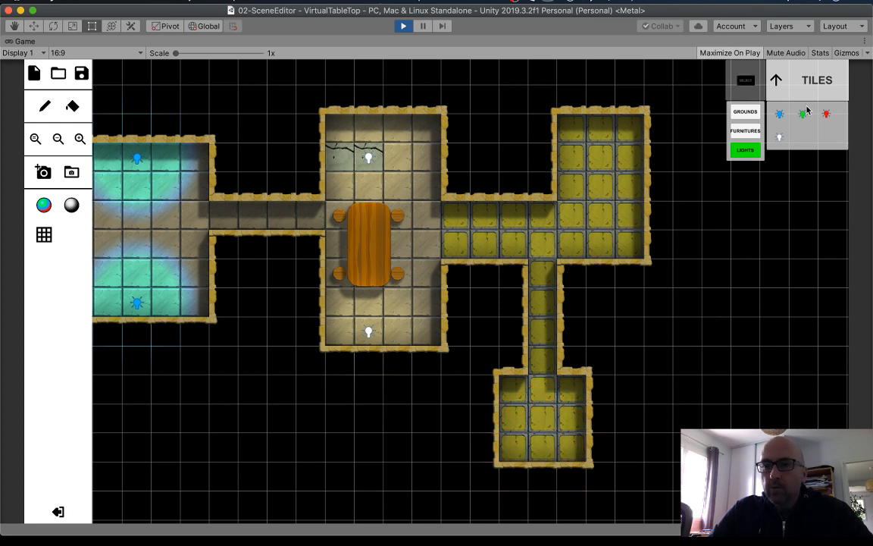
{"action": "left_click", "coordinate": [515, 447]}
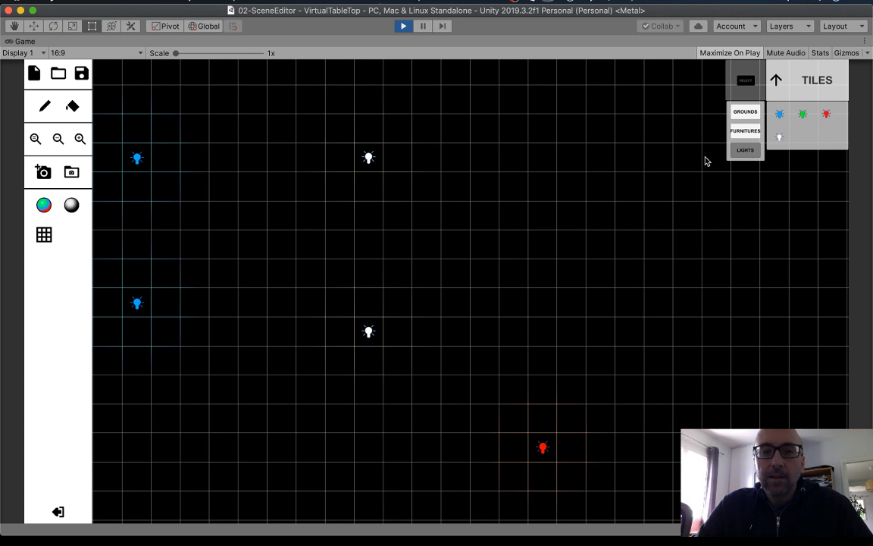
{"action": "mouse_move", "coordinate": [698, 129]}
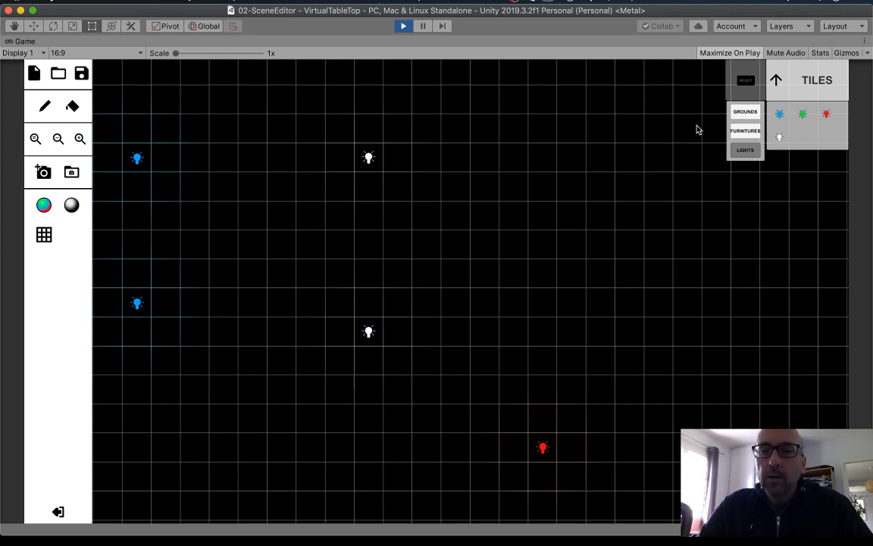
- Toggle Grounds, Furniture and Lights visibility, ending with every layer shown
{"action": "left_click", "coordinate": [746, 150]}
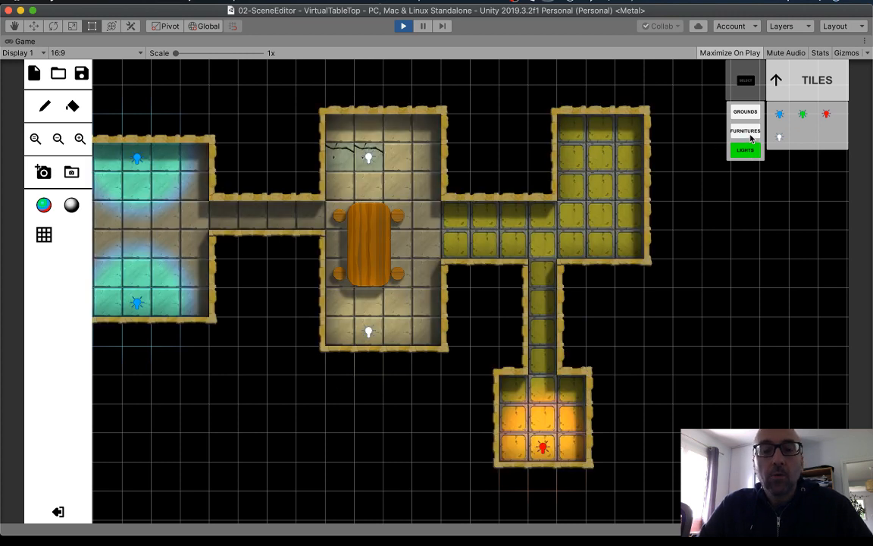
{"action": "left_click", "coordinate": [746, 130]}
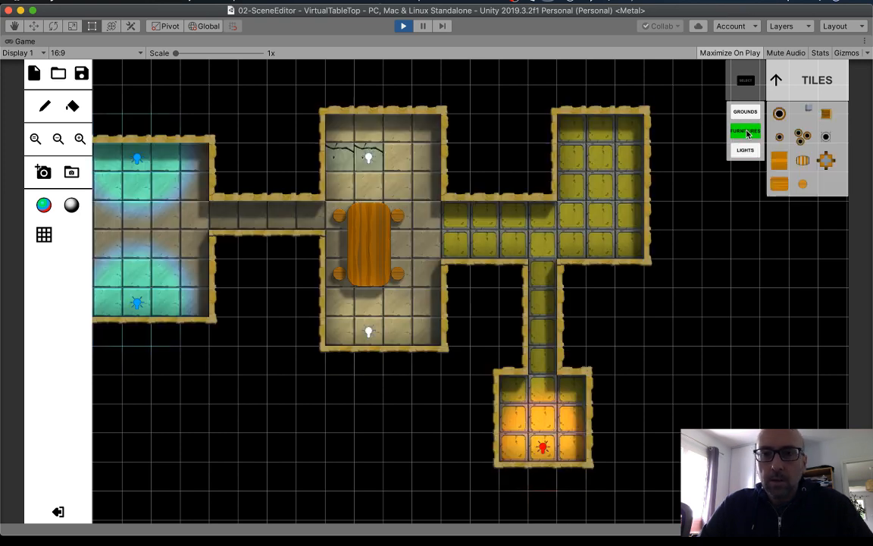
{"action": "left_click", "coordinate": [746, 112]}
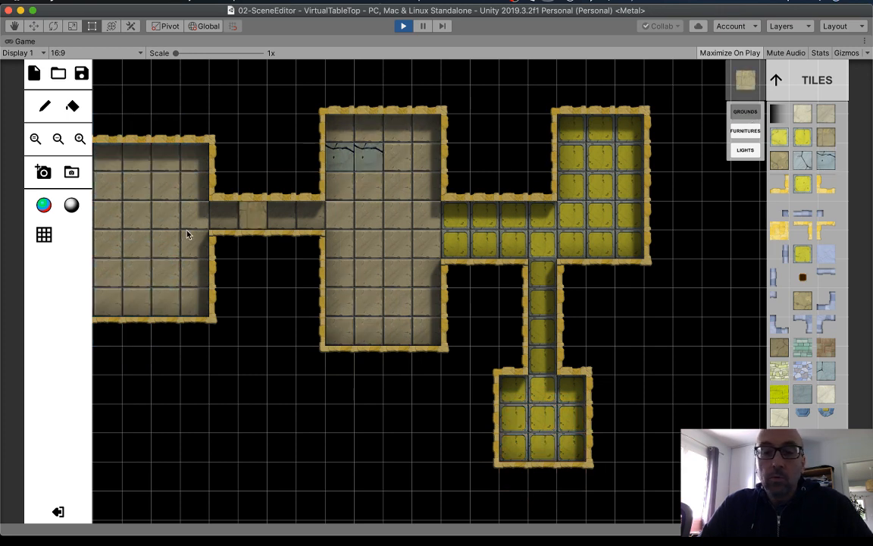
{"action": "left_click", "coordinate": [406, 241]}
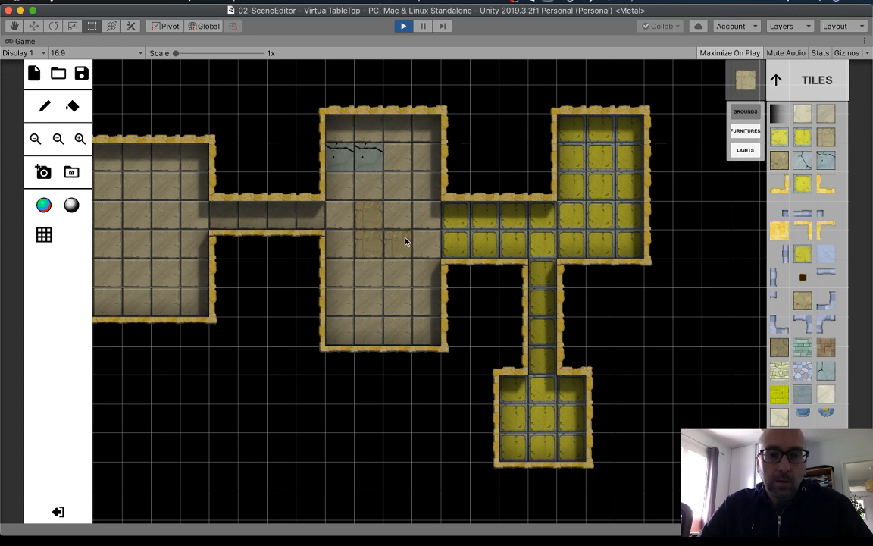
{"action": "left_click", "coordinate": [745, 112]}
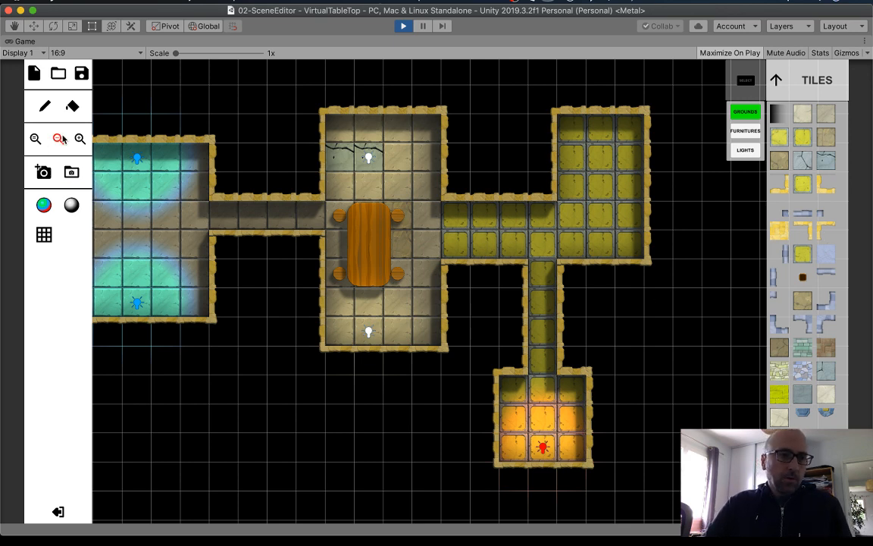
- Zoom out so the whole lit dungeon fits in view
{"action": "left_click", "coordinate": [58, 139]}
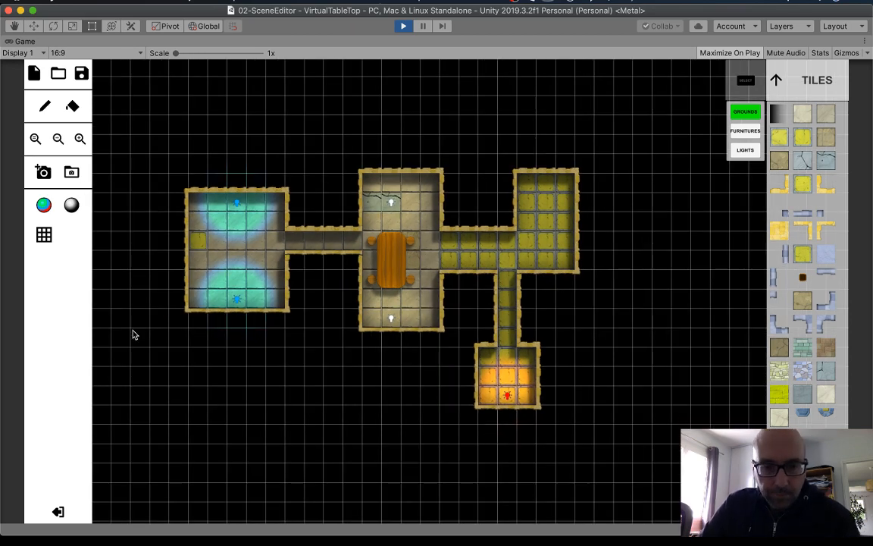
{"action": "mouse_move", "coordinate": [618, 178]}
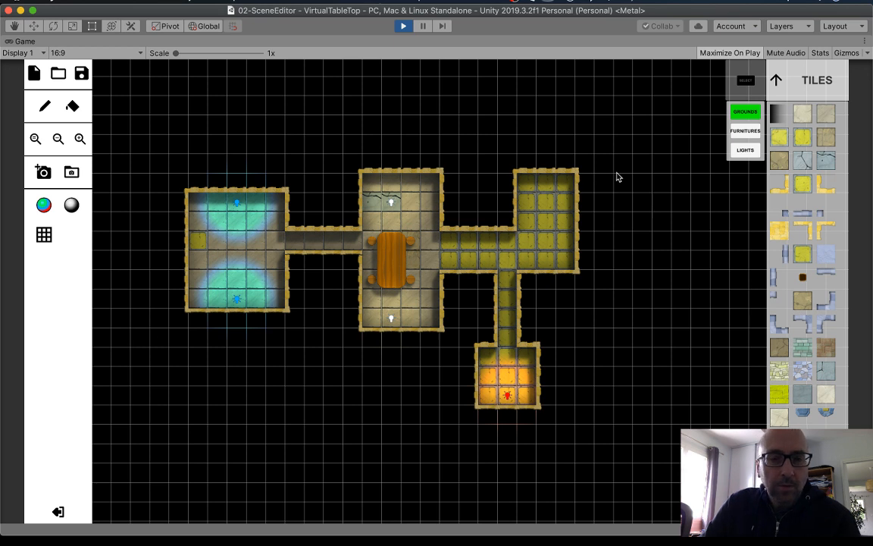
{"action": "mouse_move", "coordinate": [415, 320]}
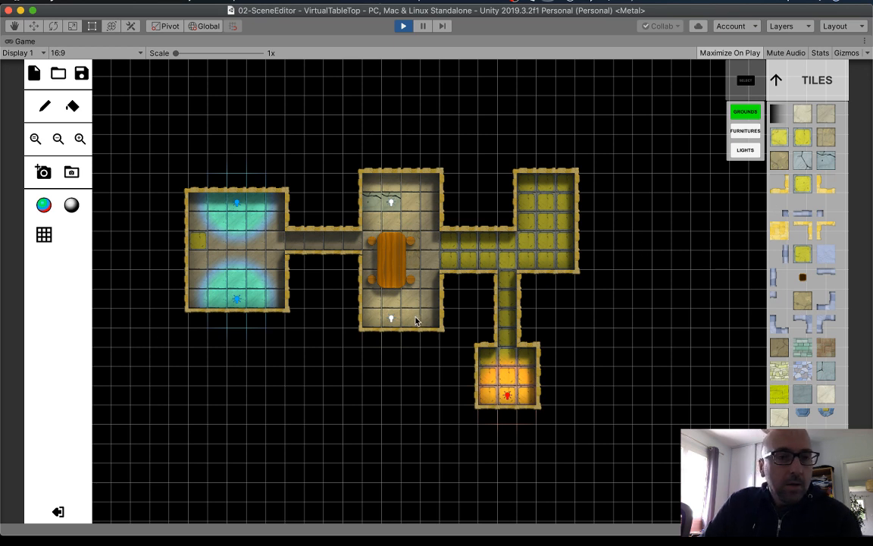
{"action": "mouse_move", "coordinate": [149, 308]}
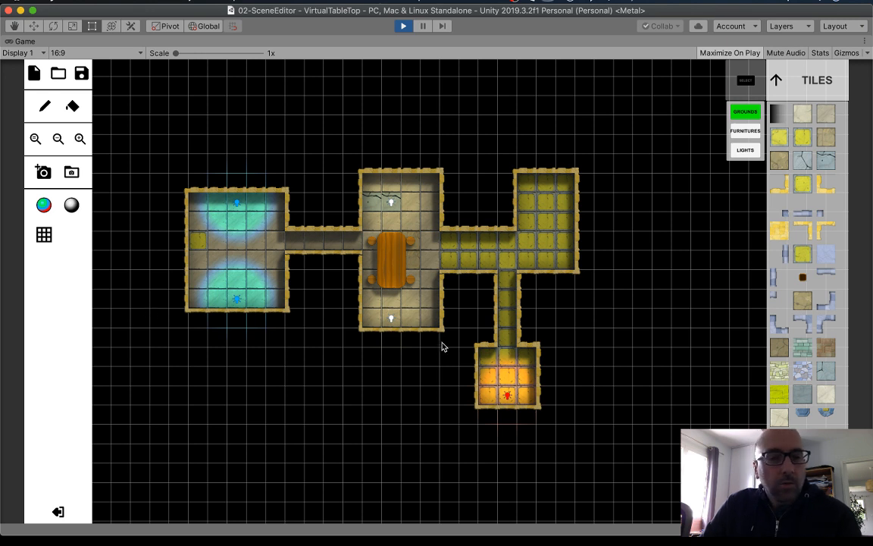
{"action": "mouse_move", "coordinate": [544, 270]}
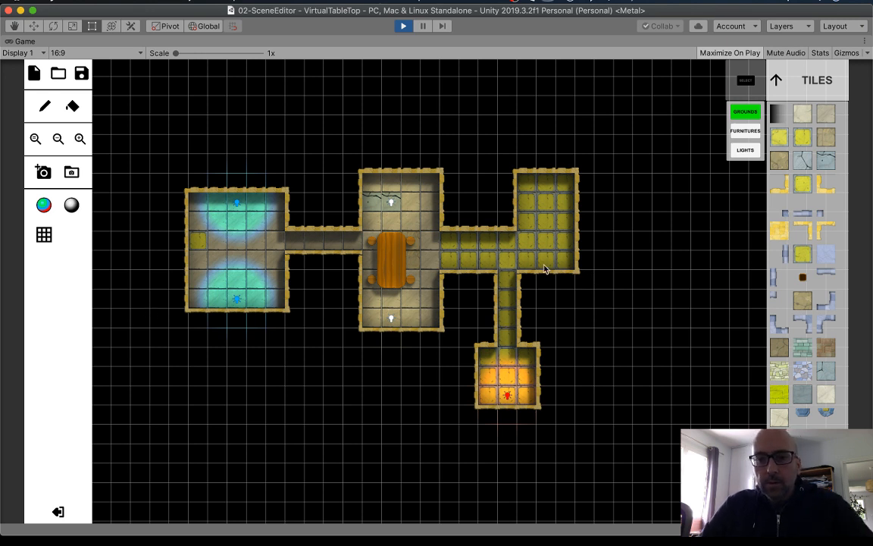
{"action": "mouse_move", "coordinate": [70, 288]}
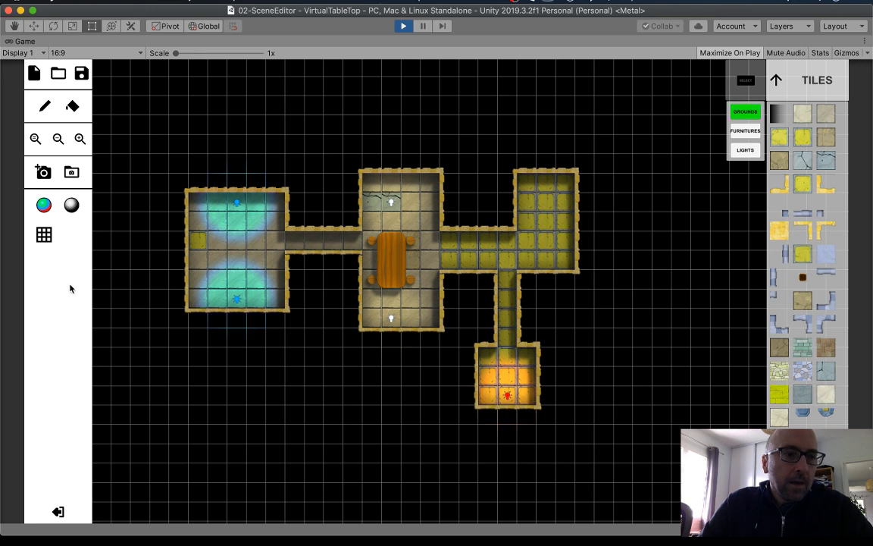
{"action": "mouse_move", "coordinate": [229, 127]}
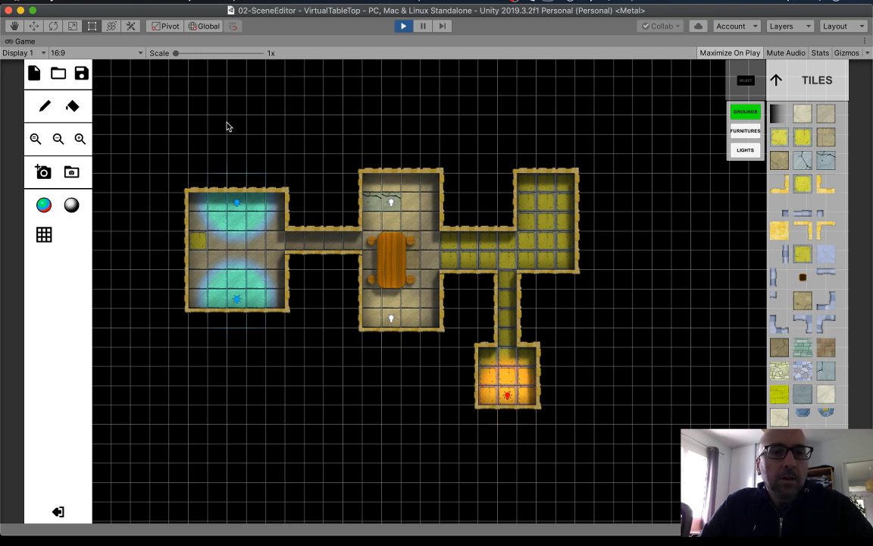
{"action": "mouse_move", "coordinate": [288, 394]}
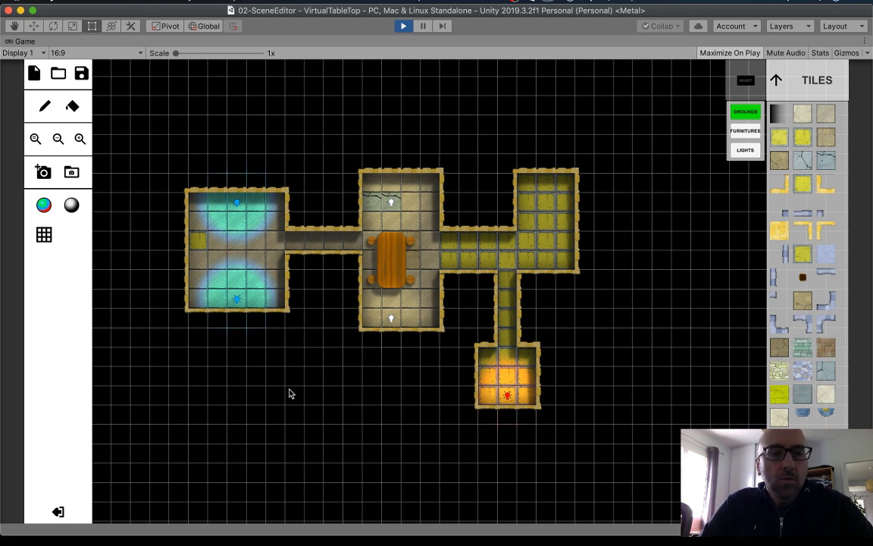
{"action": "mouse_move", "coordinate": [175, 327]}
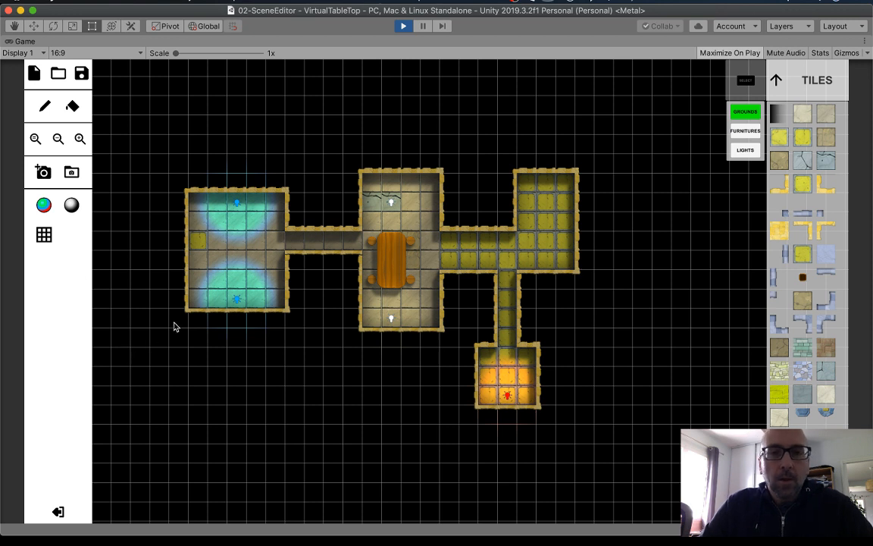
{"action": "mouse_move", "coordinate": [521, 93]}
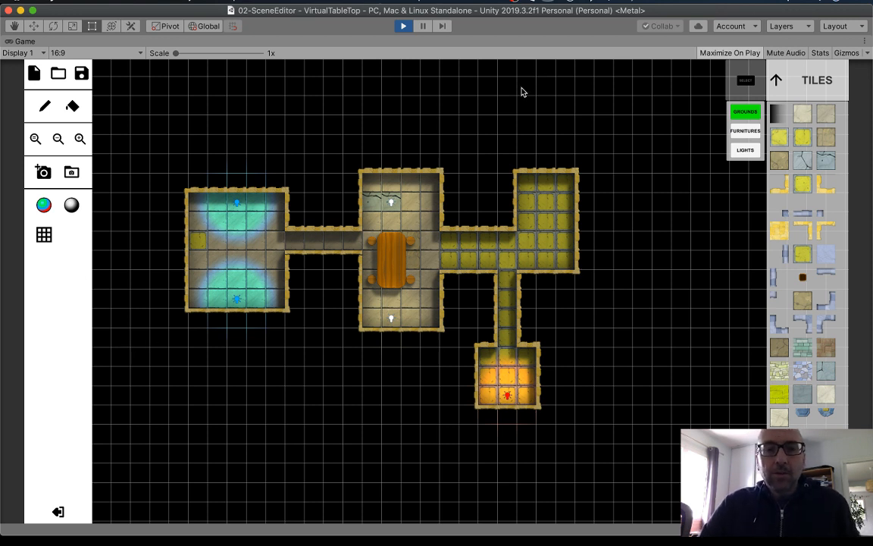